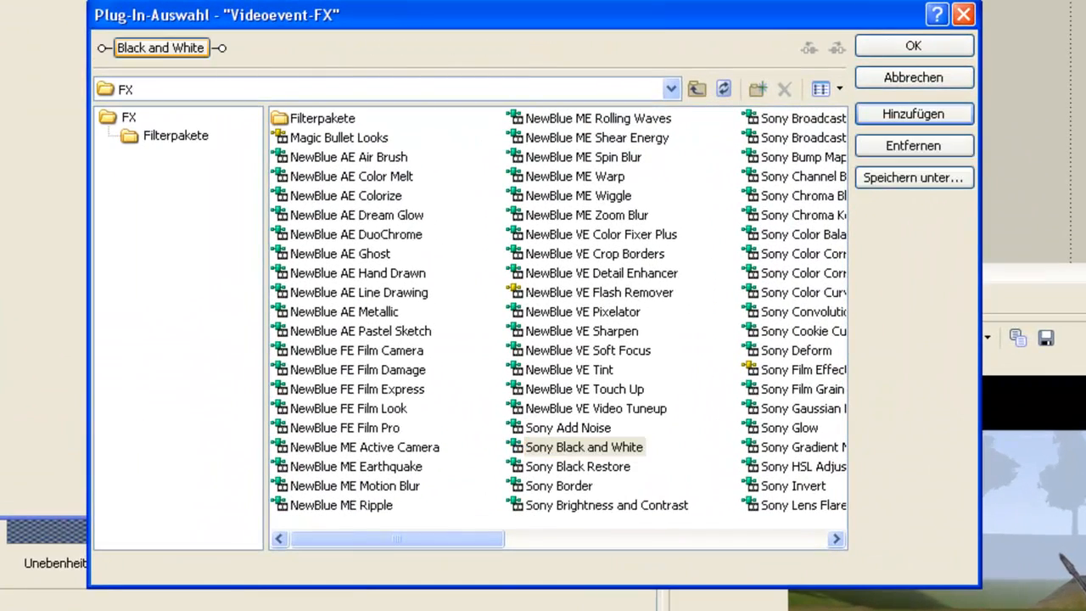
Step: Confirm the Plug-In Chooser so the stacked effect chain is applied to the game clip
left_click(607, 505)
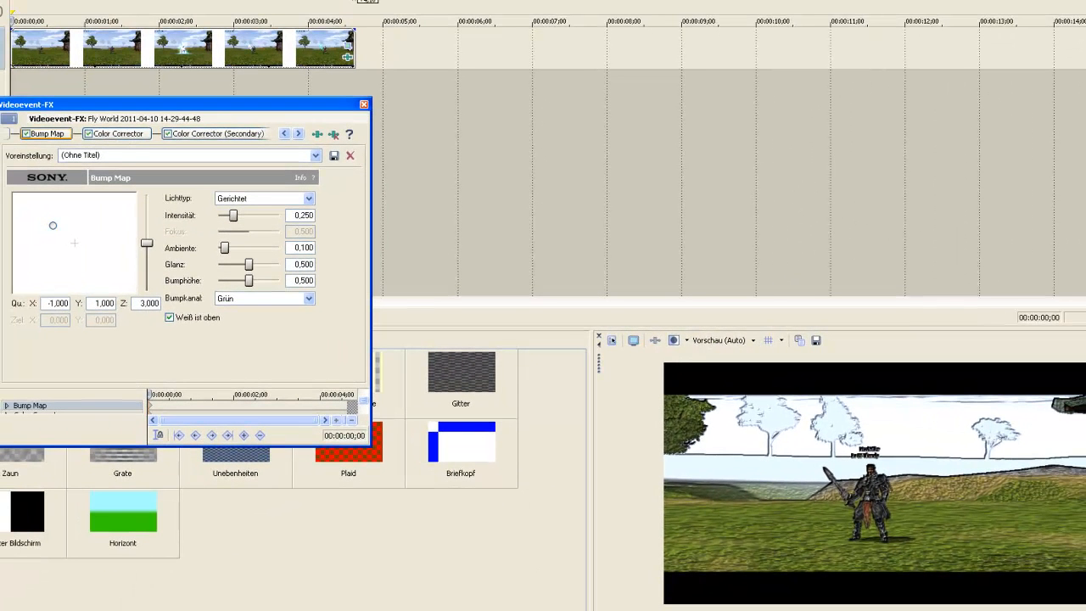
Step: Set Bump Map Ambient and Gloss to 0 and switch its light type to Spotlight
left_click_drag(224, 248, 217, 247)
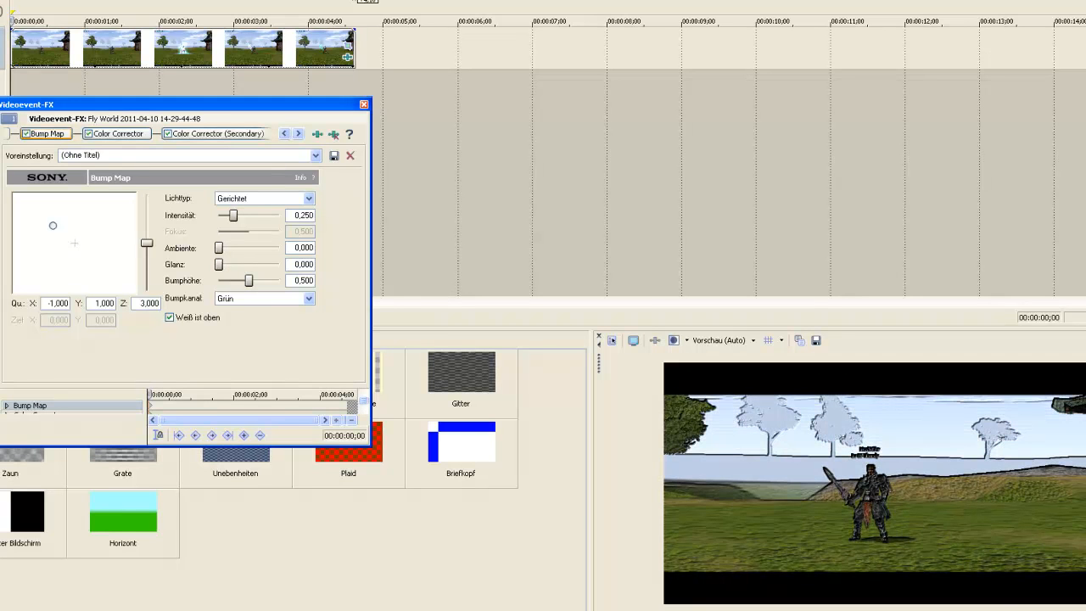
left_click_drag(248, 280, 219, 280)
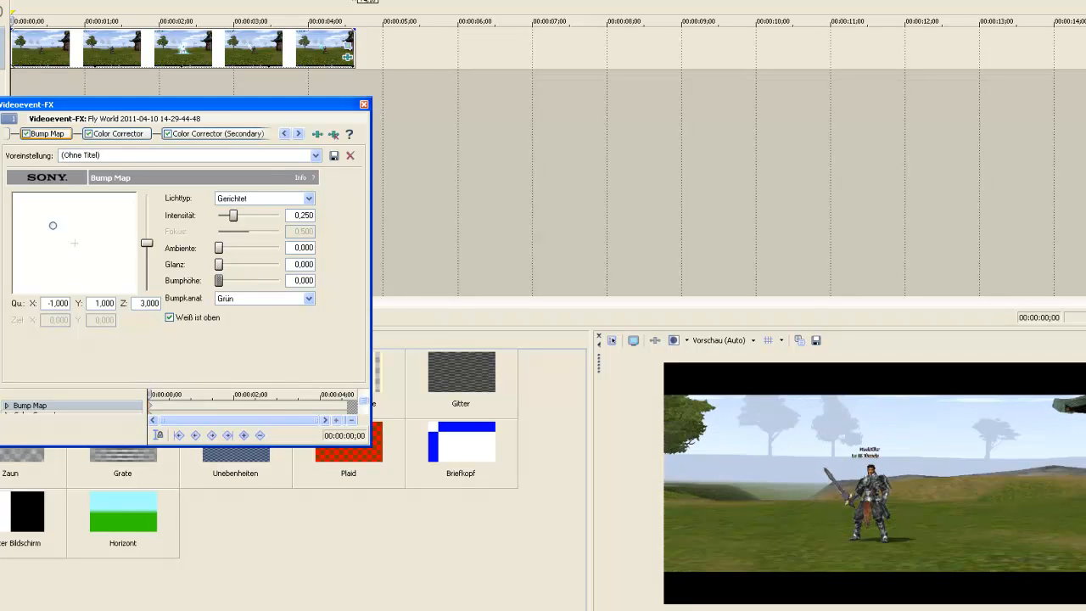
left_click(264, 196)
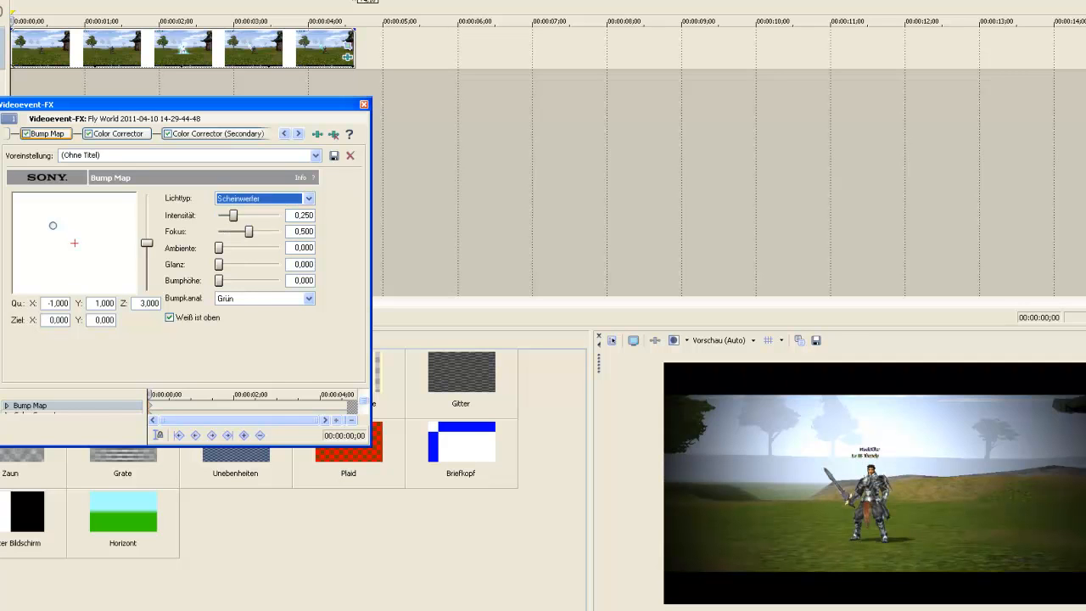
Step: Move the spotlight source near the frame centre and raise its intensity slightly
left_click_drag(52, 226, 73, 241)
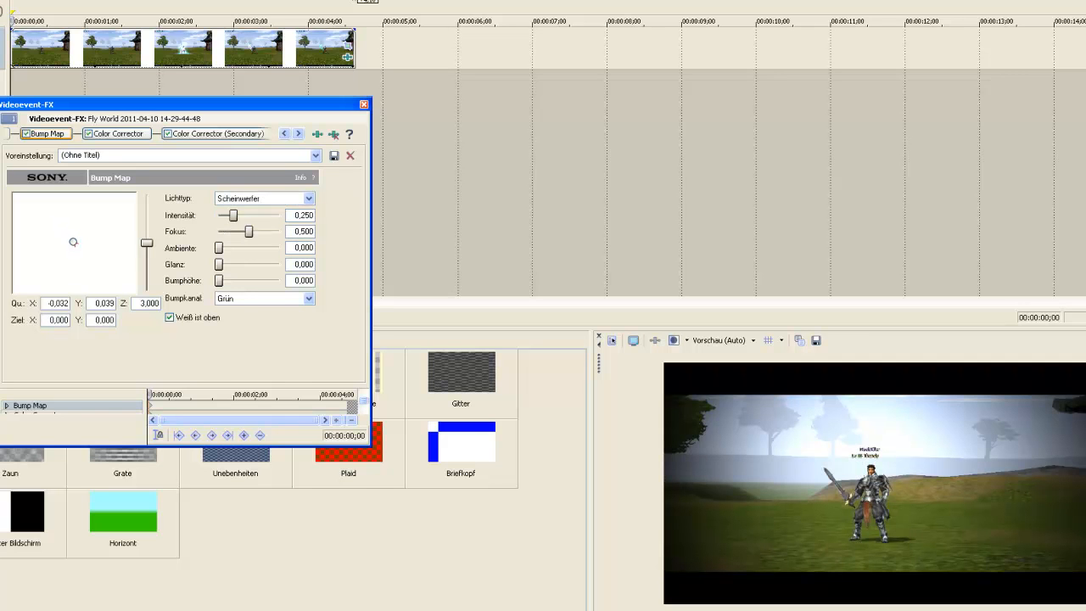
left_click_drag(75, 241, 76, 241)
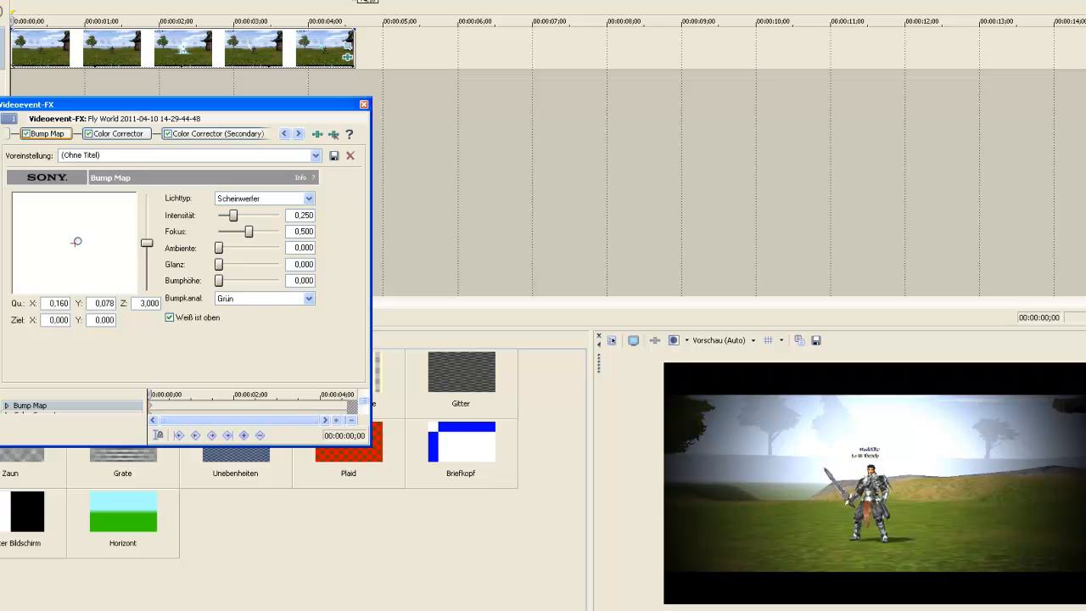
left_click_drag(231, 214, 238, 214)
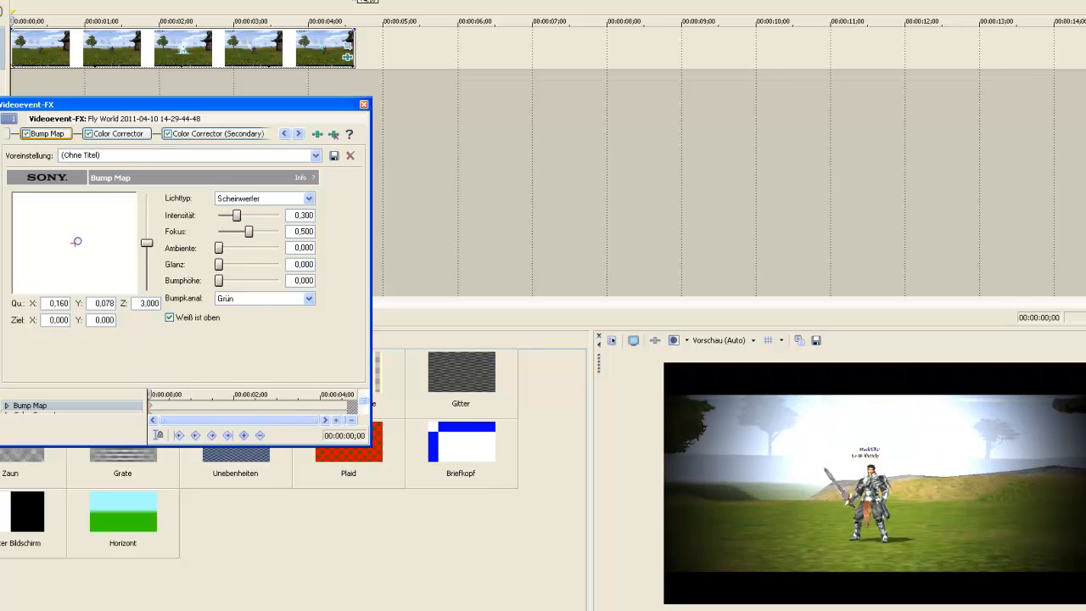
left_click_drag(238, 214, 232, 214)
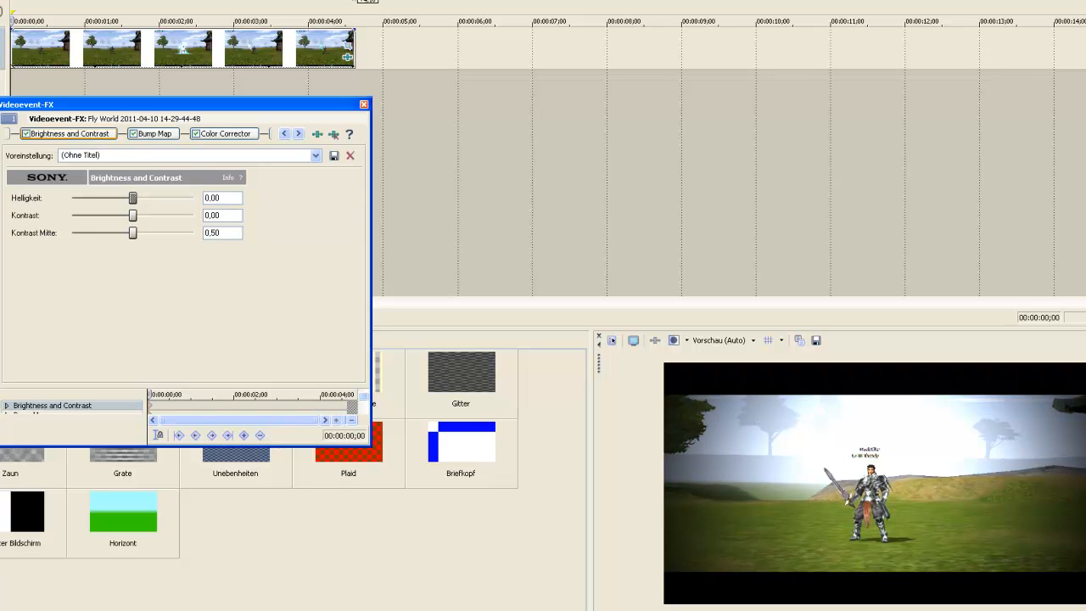
Step: Nudge the Brightness slider up to about 0.04 in Brightness and Contrast
left_click_drag(133, 196, 134, 196)
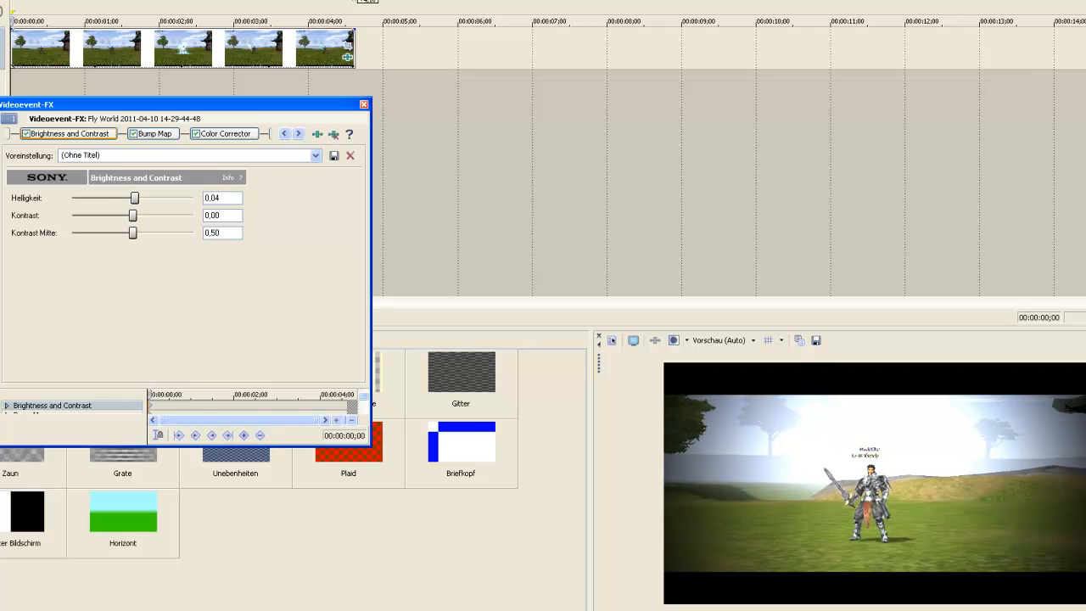
left_click_drag(132, 214, 132, 213)
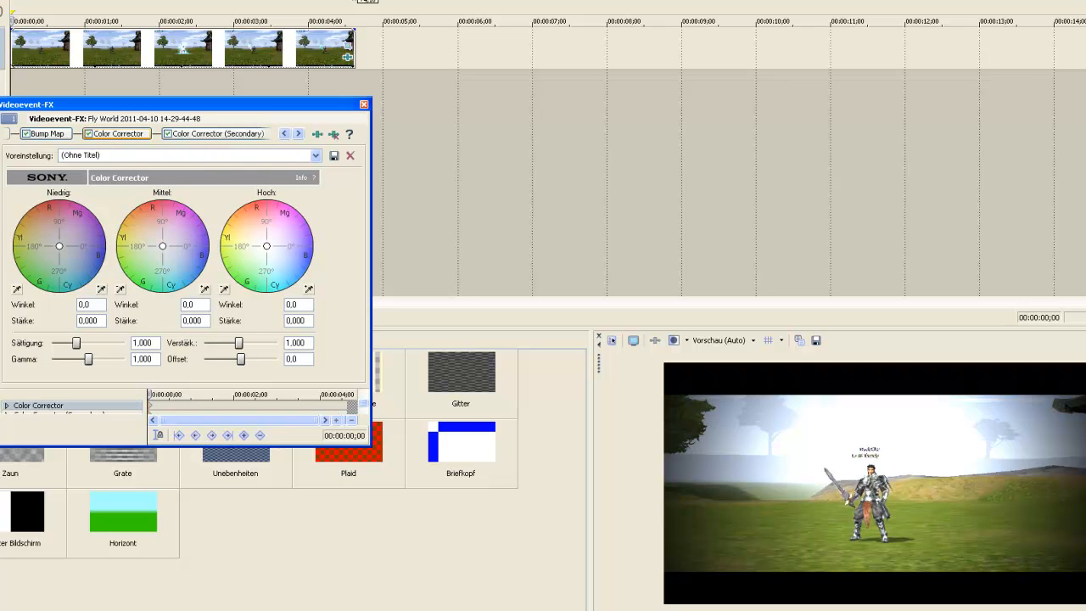
Step: Drag the Low, Mid and High colour wheels toward magenta/purple for a purple tint
left_click_drag(59, 246, 75, 254)
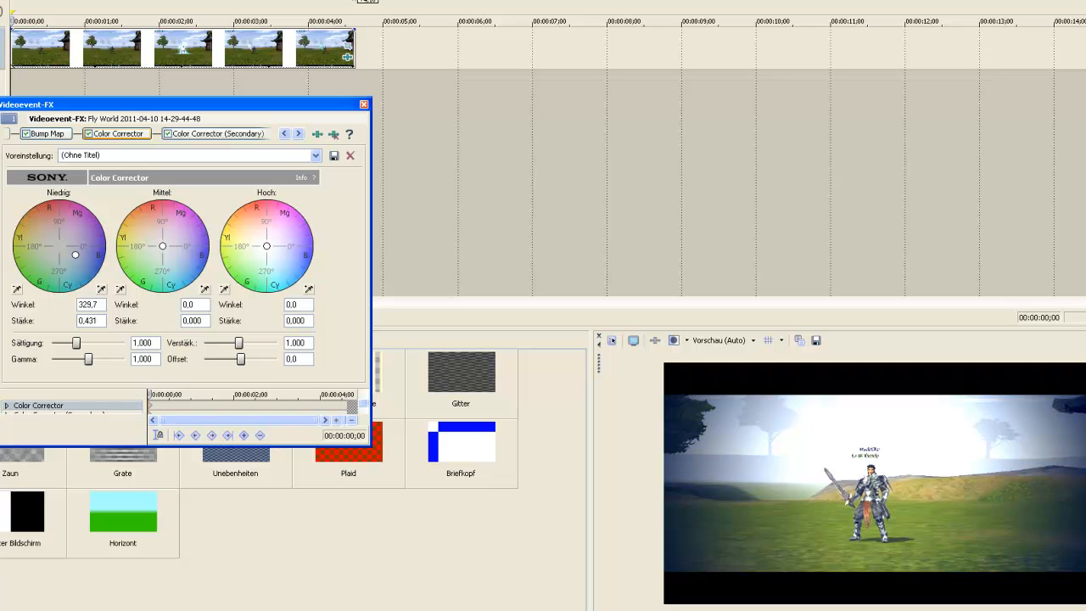
left_click_drag(74, 254, 78, 254)
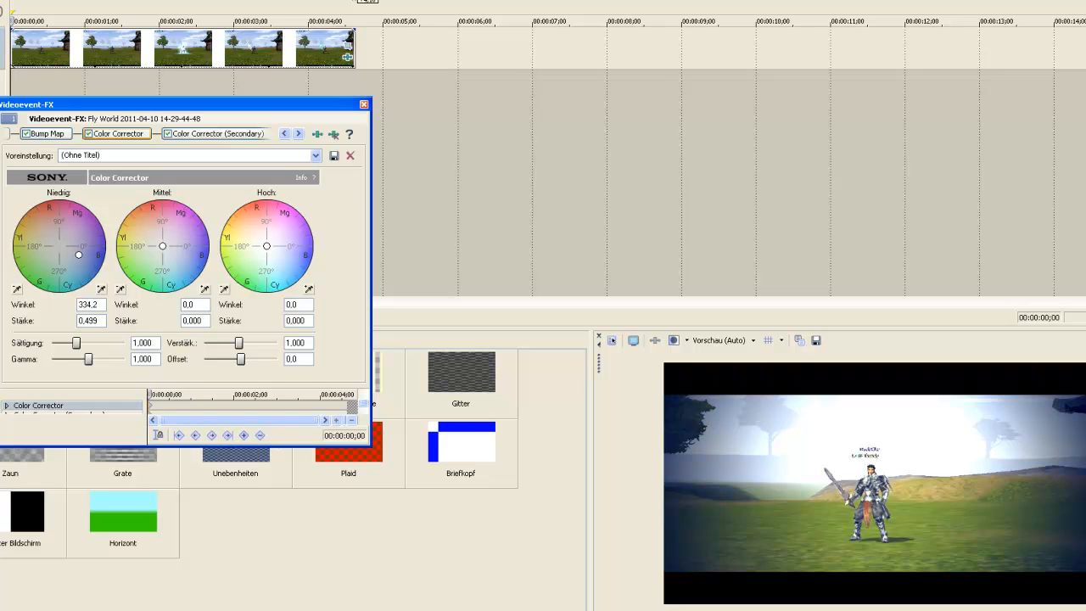
left_click_drag(78, 255, 80, 255)
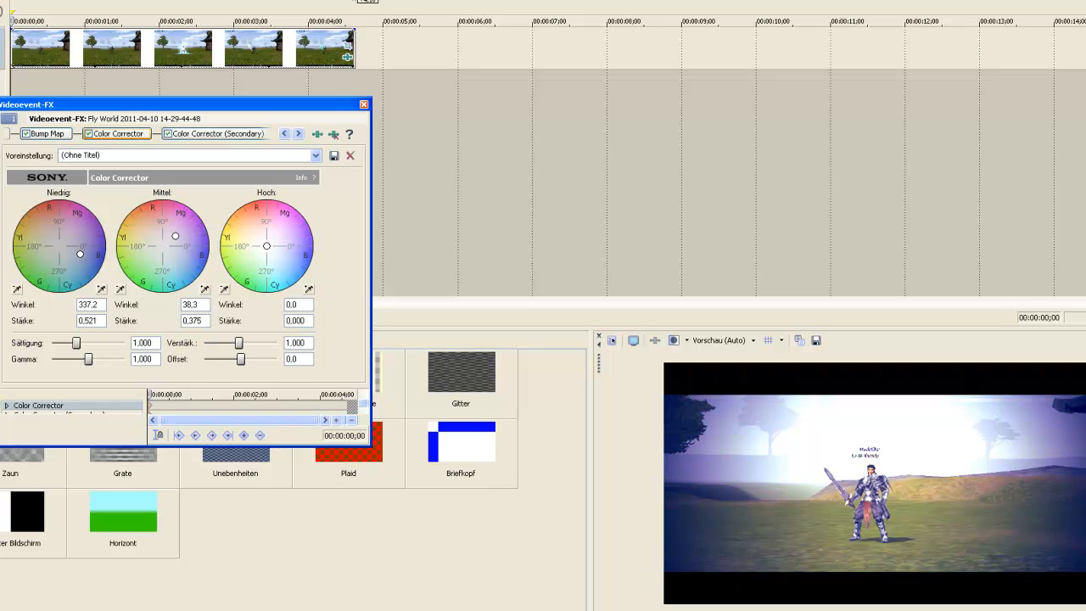
left_click_drag(175, 235, 176, 236)
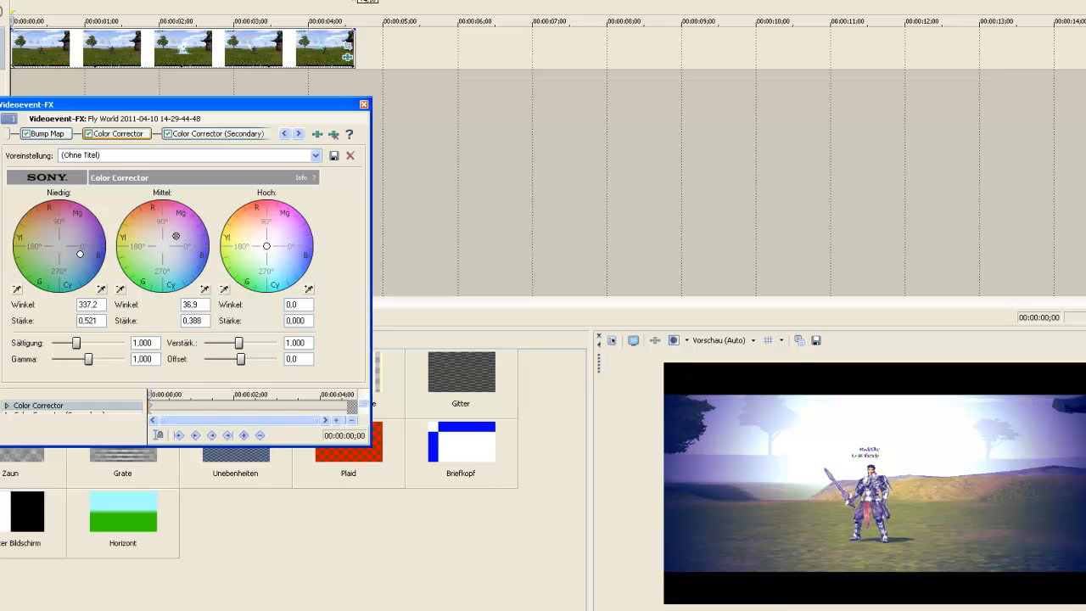
left_click_drag(266, 246, 271, 256)
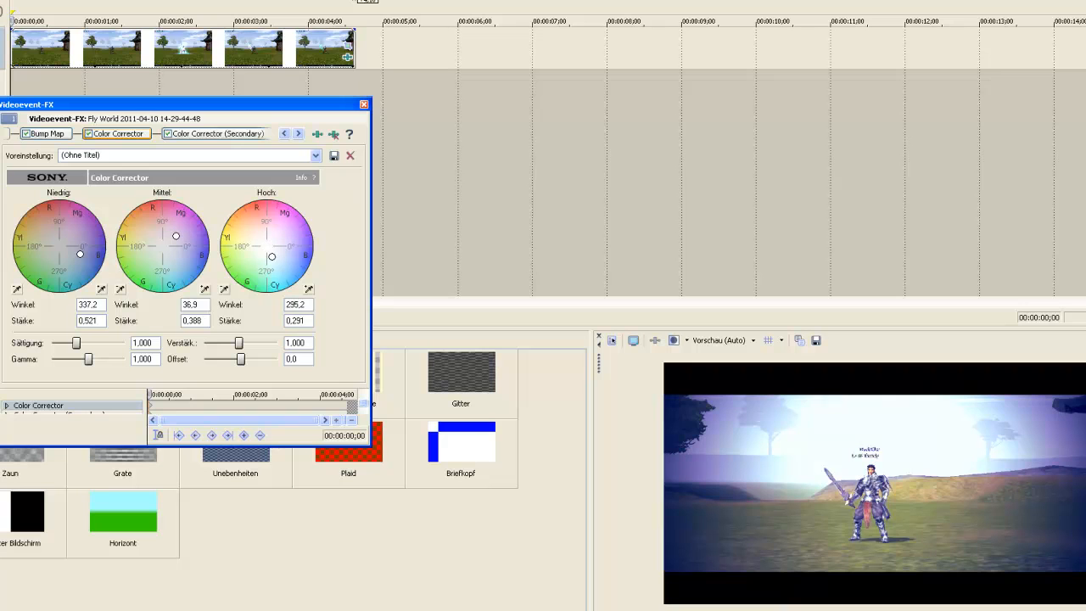
left_click_drag(271, 256, 275, 255)
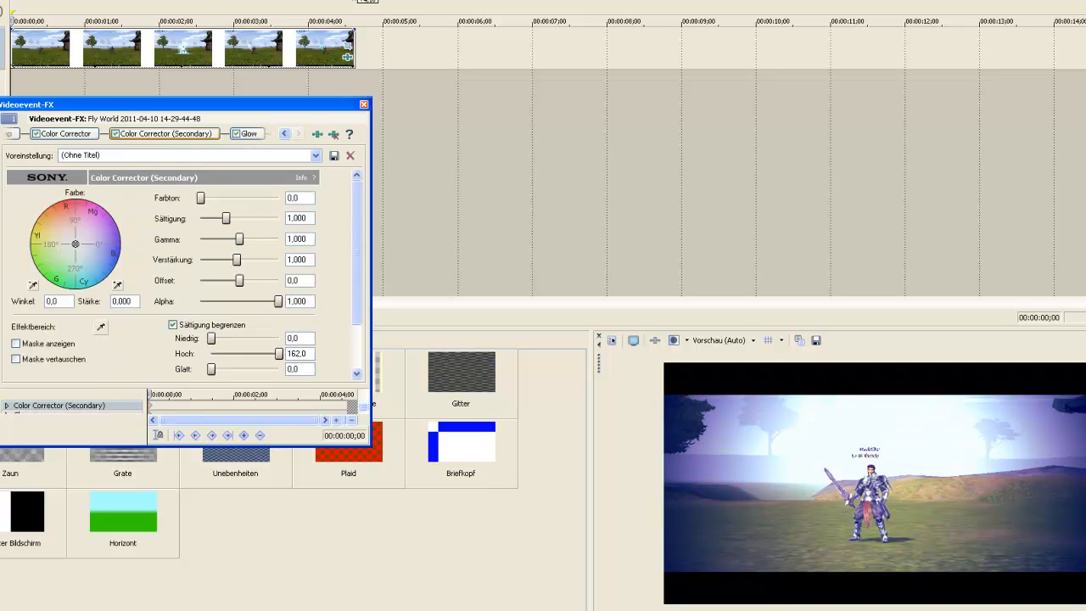
Step: Settle the secondary Color Corrector wheel on a purple colour cast for the clip
left_click_drag(75, 245, 66, 260)
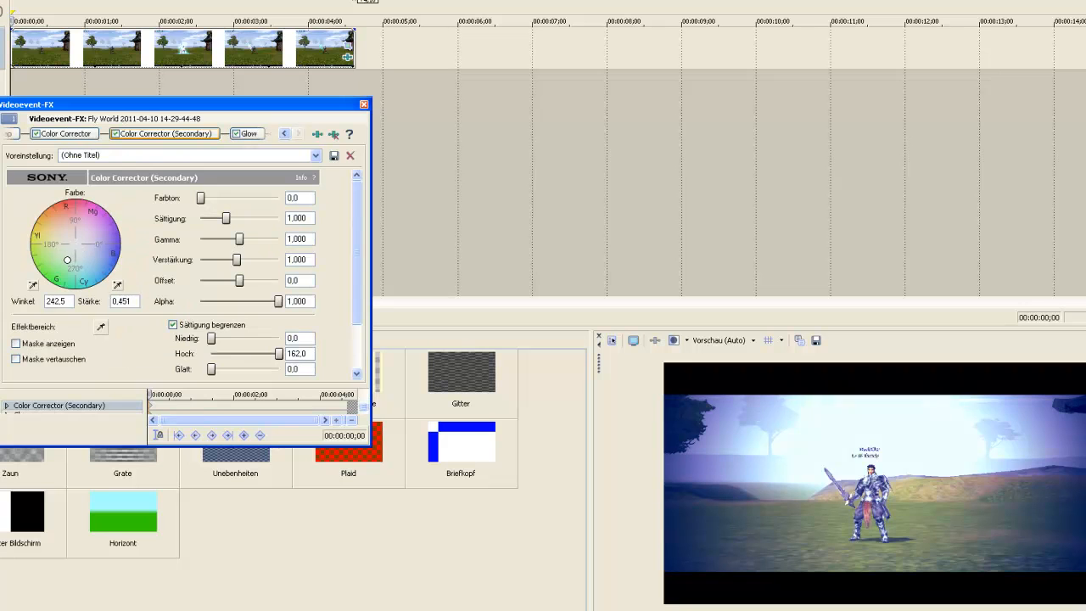
left_click_drag(66, 259, 86, 255)
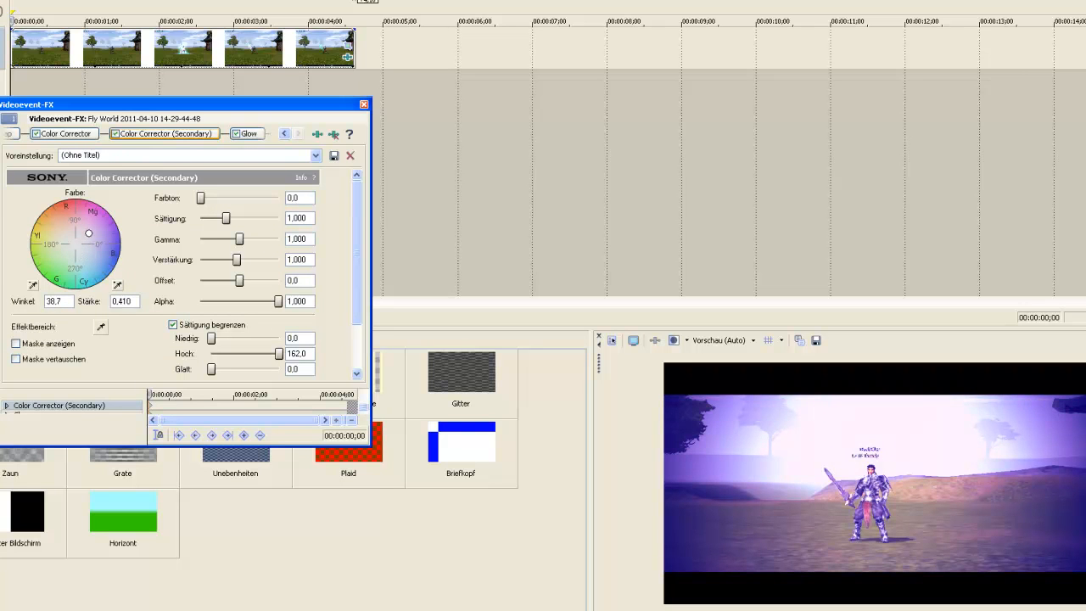
left_click_drag(89, 233, 91, 248)
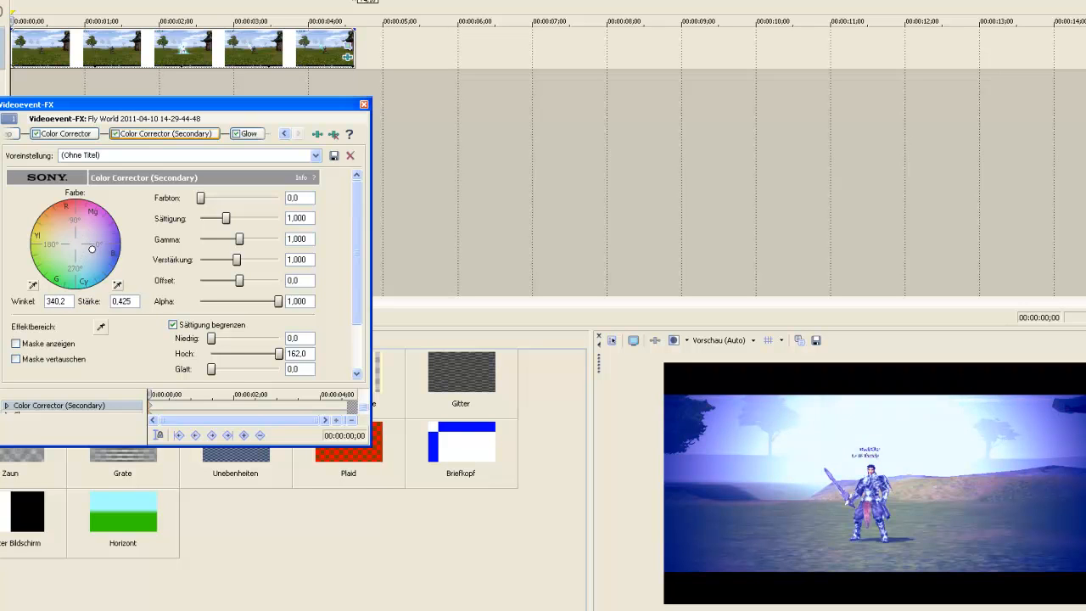
left_click_drag(91, 248, 89, 238)
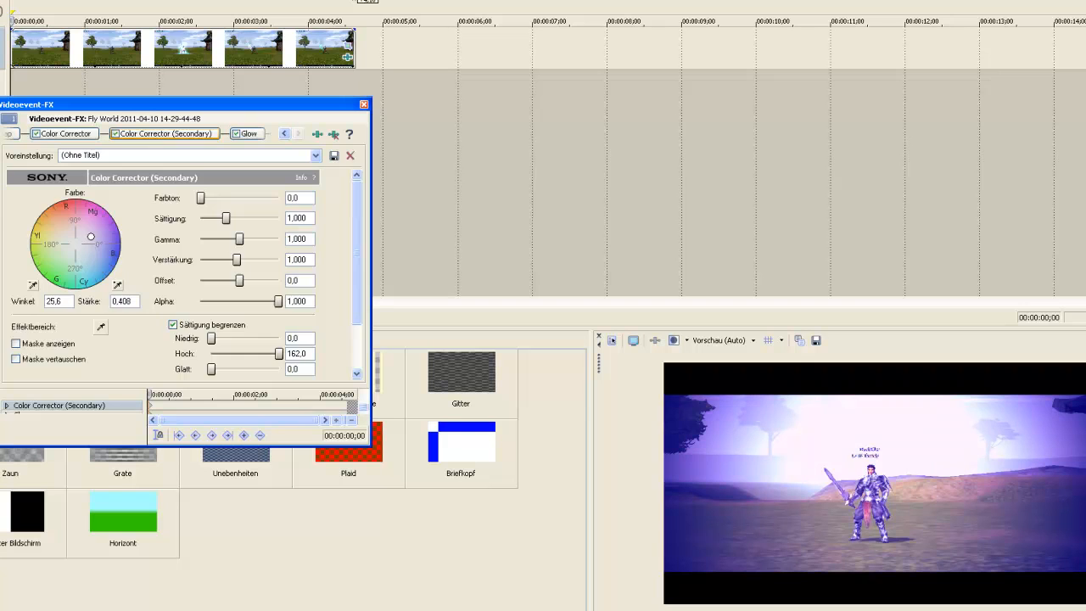
left_click(248, 132)
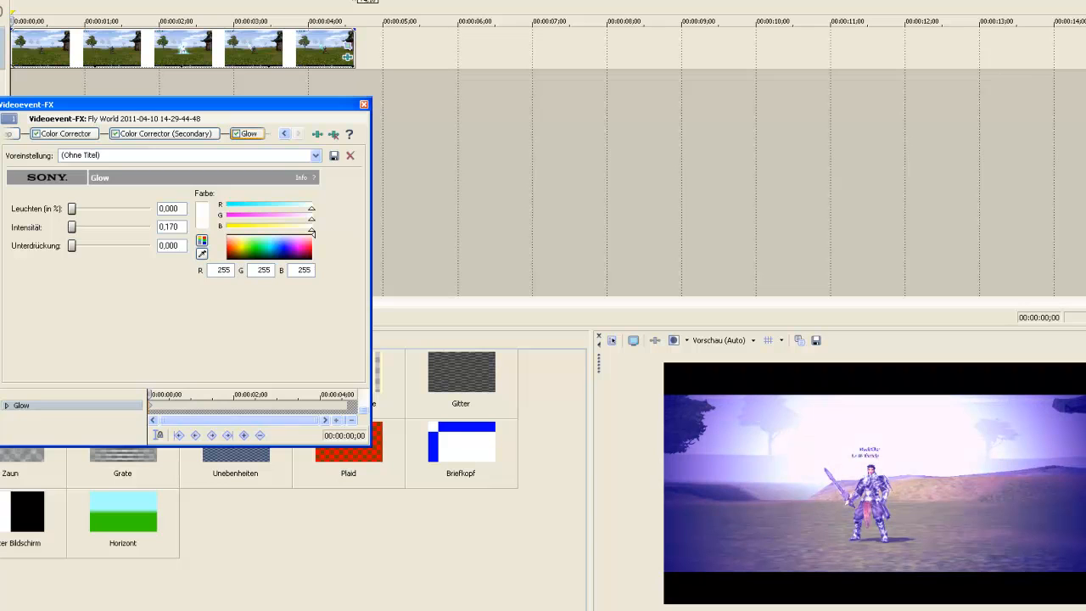
Step: Raise Glow Percent and Intensity to give the clip a strong bright glow
left_click_drag(71, 207, 75, 207)
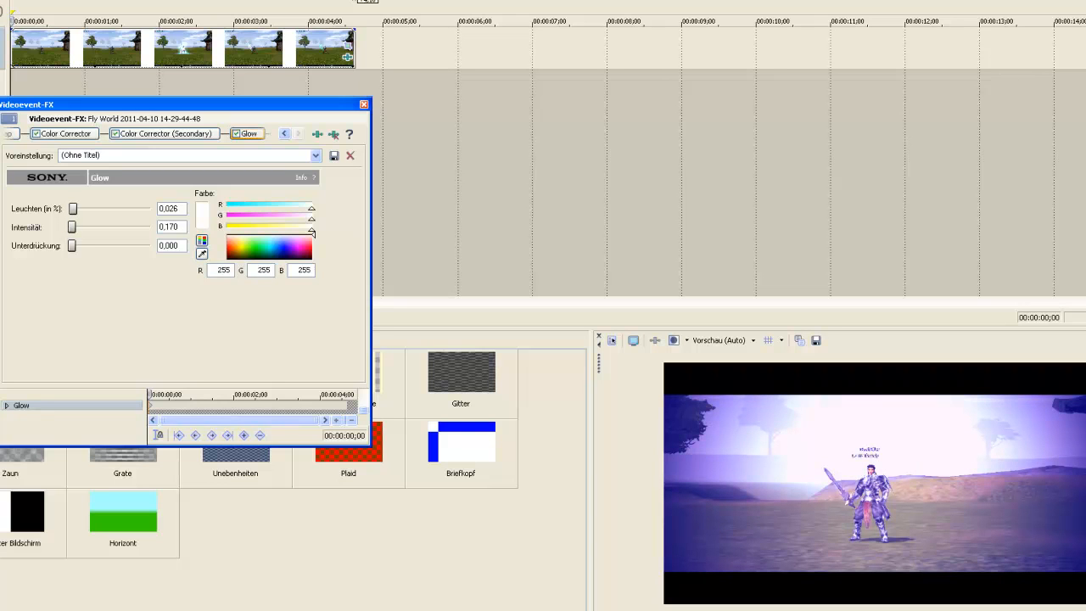
left_click_drag(73, 207, 74, 207)
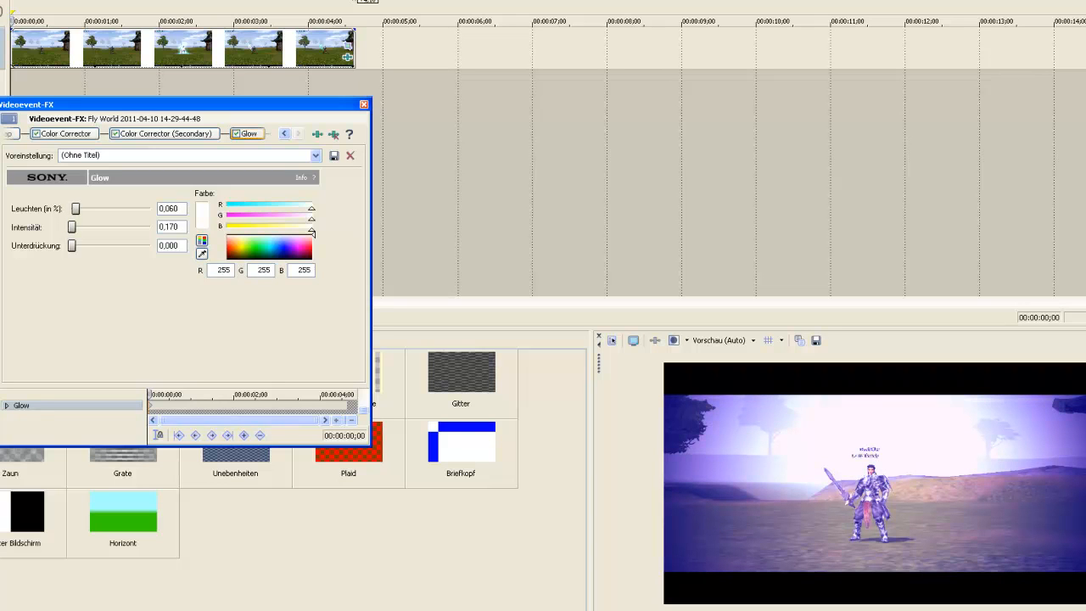
left_click_drag(75, 207, 88, 207)
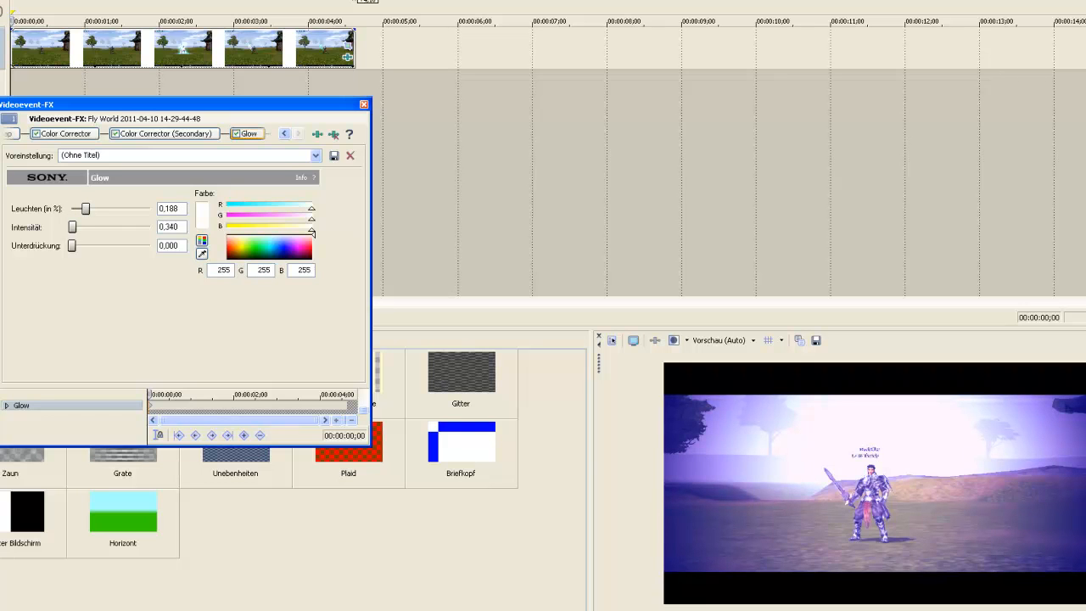
left_click_drag(71, 228, 74, 227)
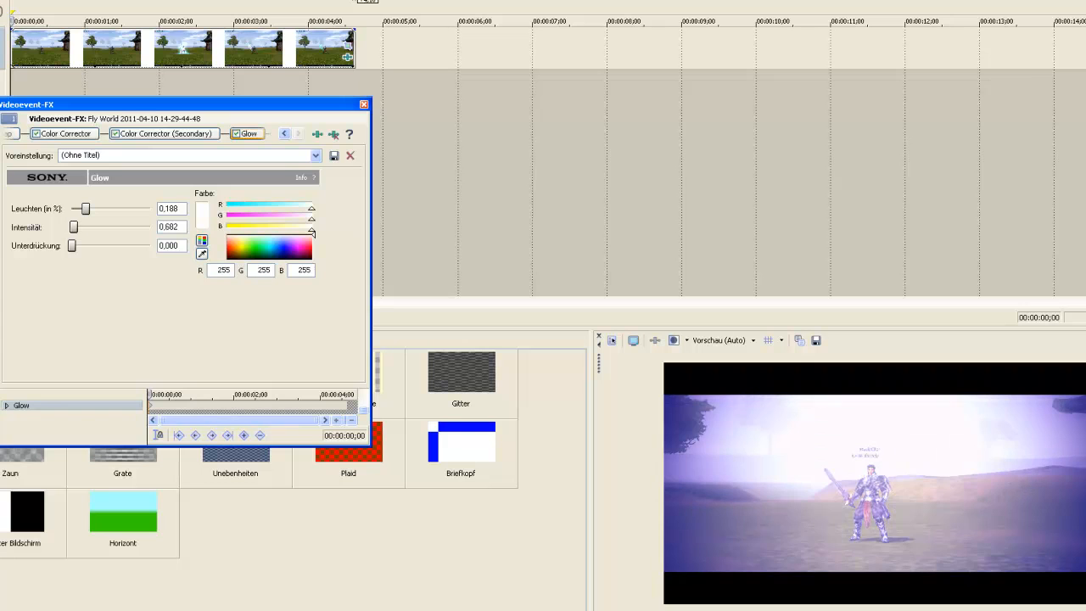
left_click_drag(73, 228, 71, 227)
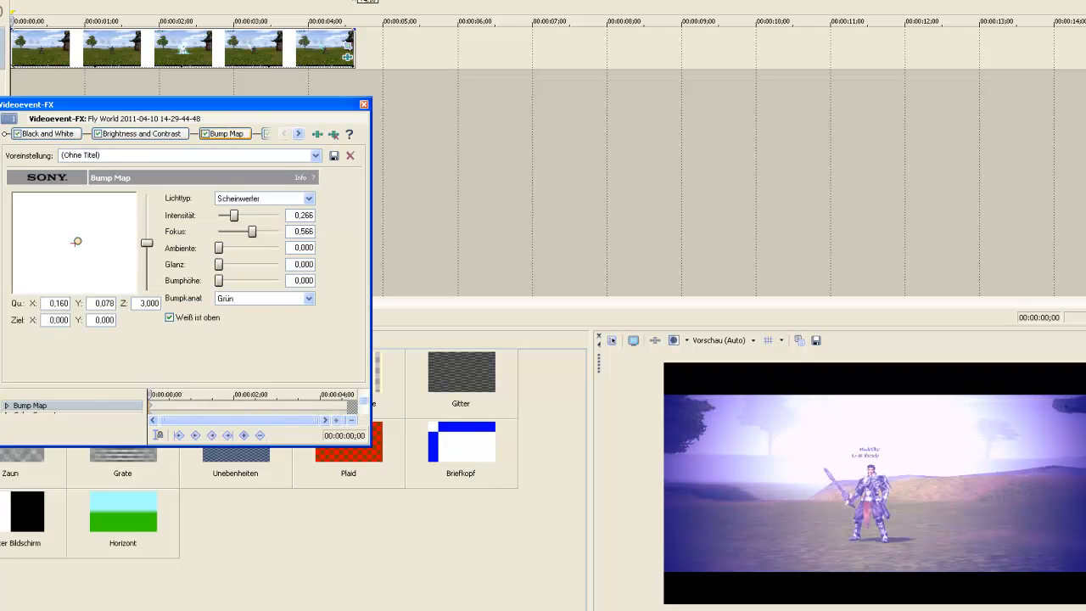
Step: Lower Black and White Blend Amount to about 0.275 and close the Video Event FX window
left_click(46, 132)
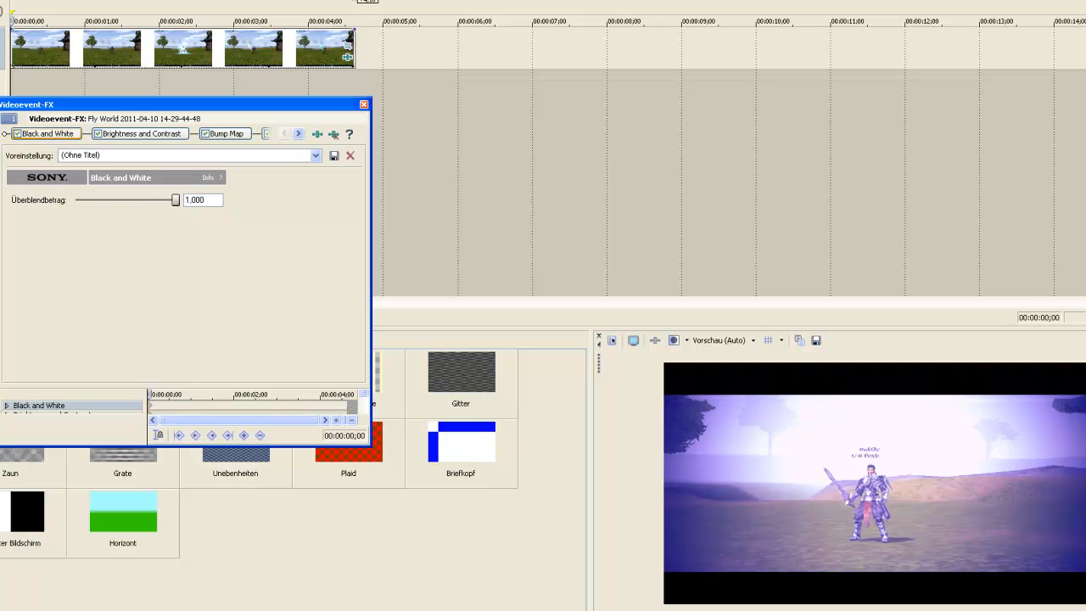
left_click_drag(176, 200, 99, 200)
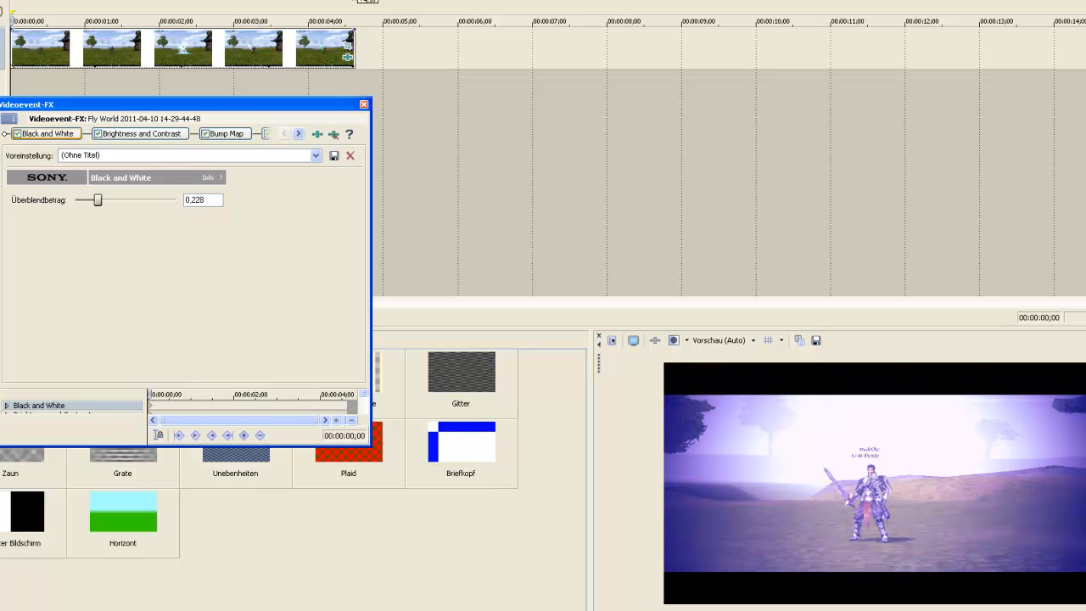
left_click_drag(95, 200, 100, 201)
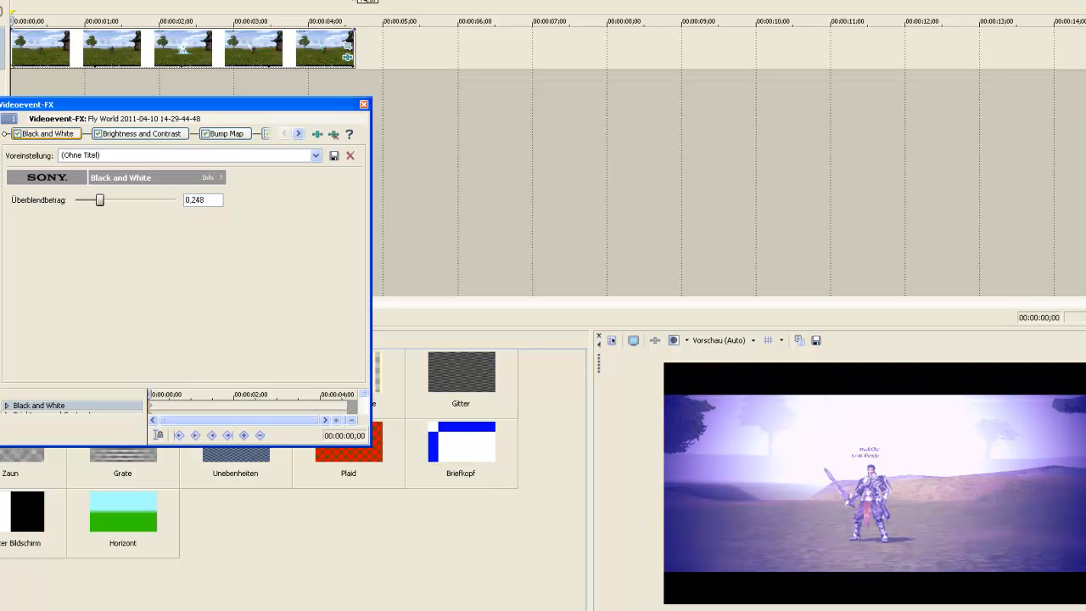
left_click_drag(98, 200, 102, 200)
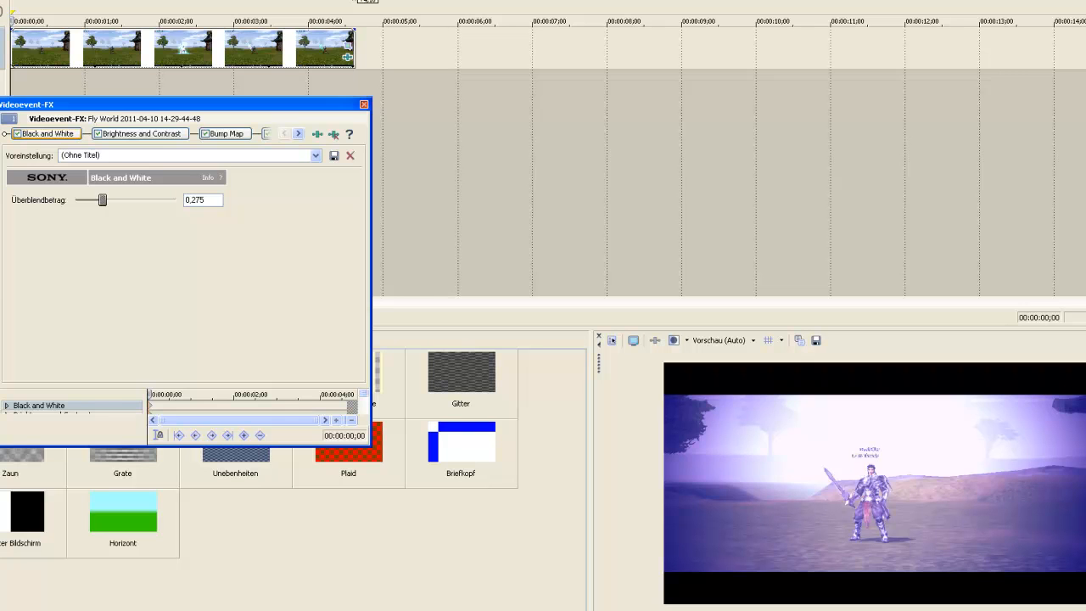
left_click(363, 105)
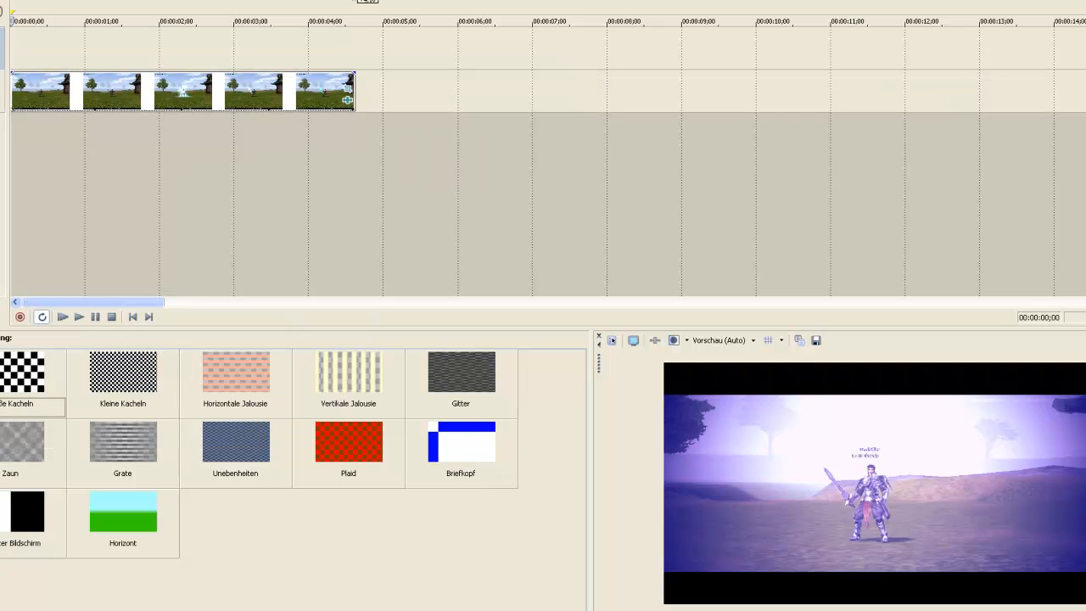